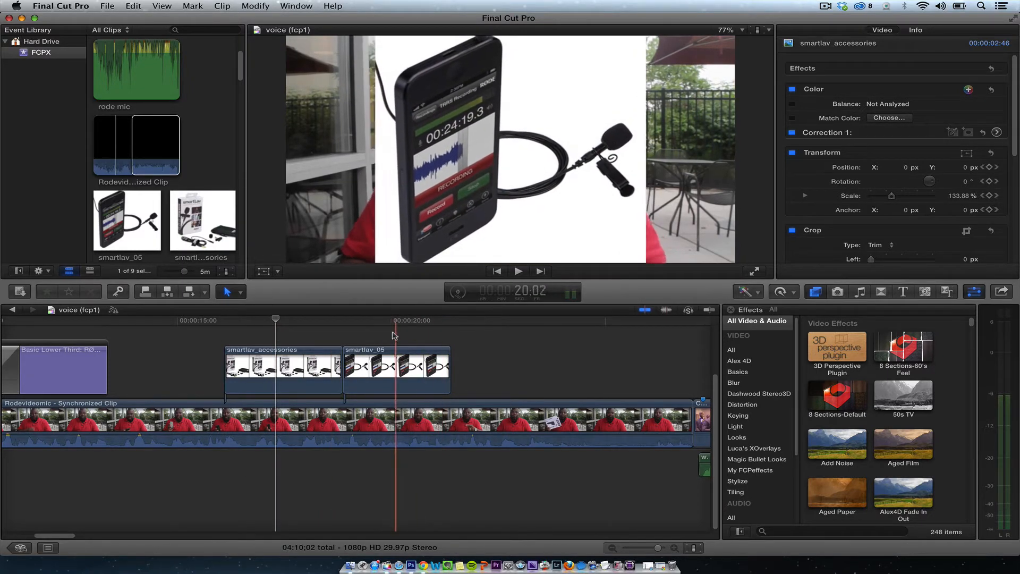
- Blade the presenter clip at the start of smartlav_accessories and the end of smartlav_05
click(397, 370)
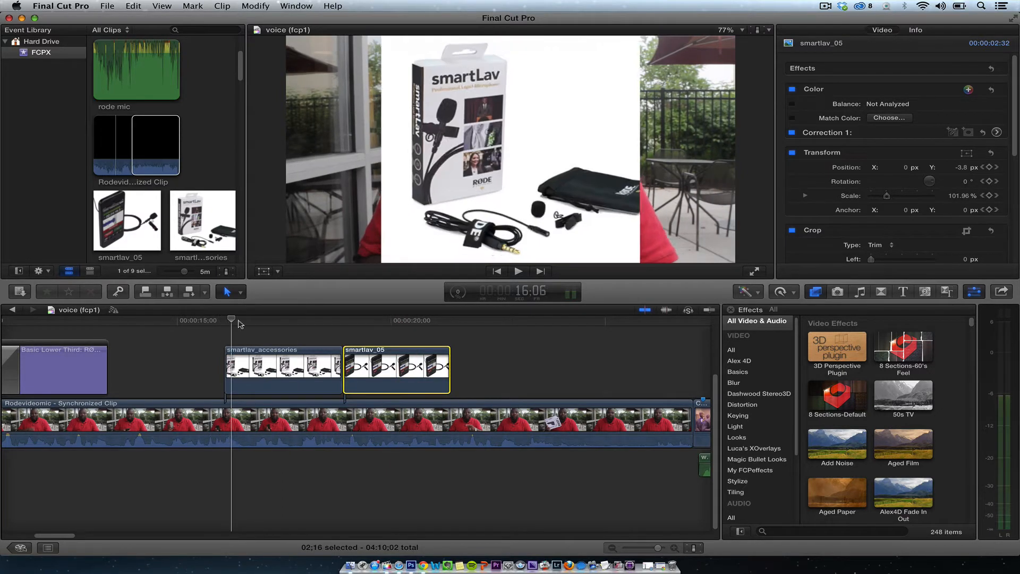
click(284, 371)
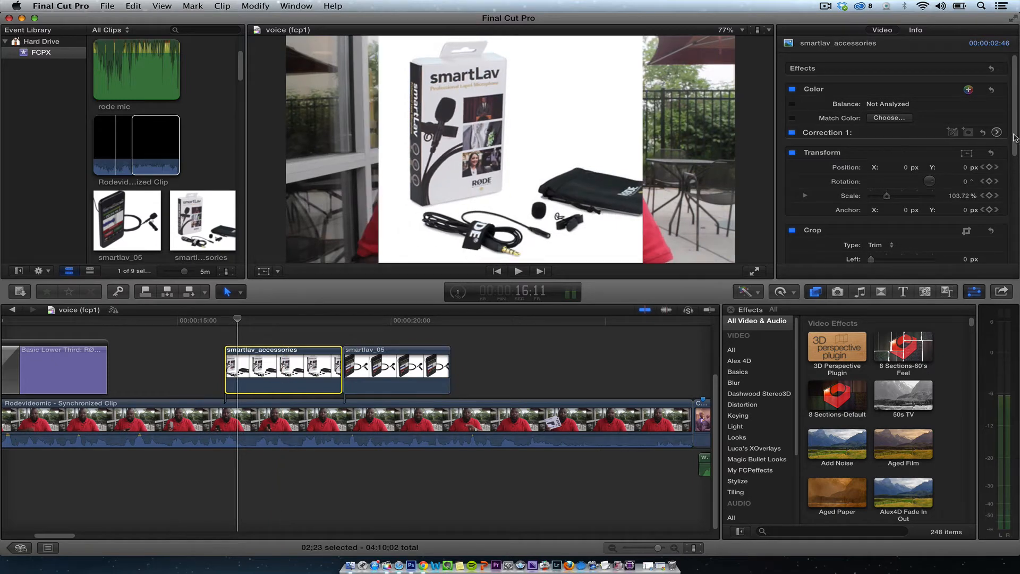
scroll(down, 3)
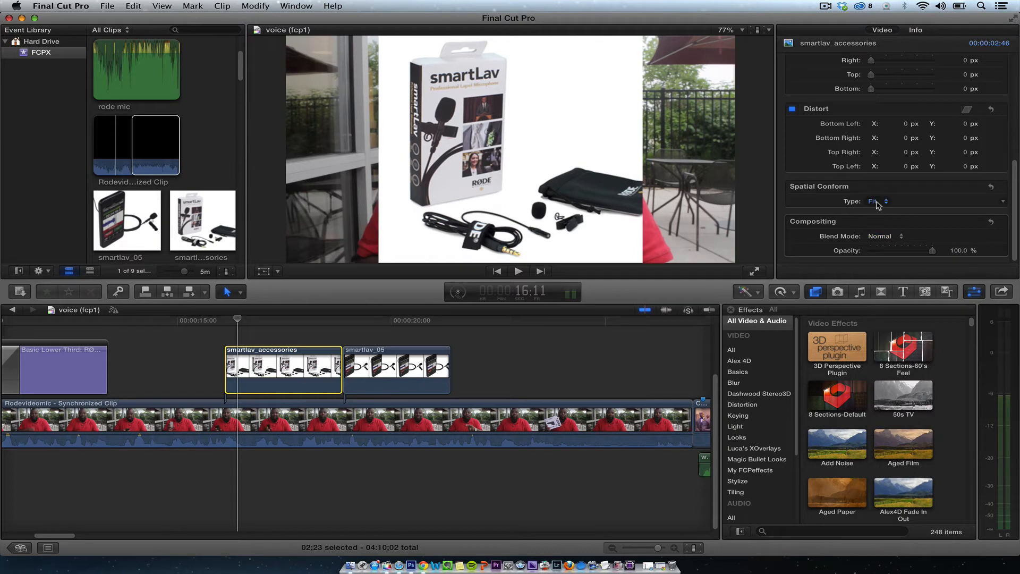
mouse_move(880, 212)
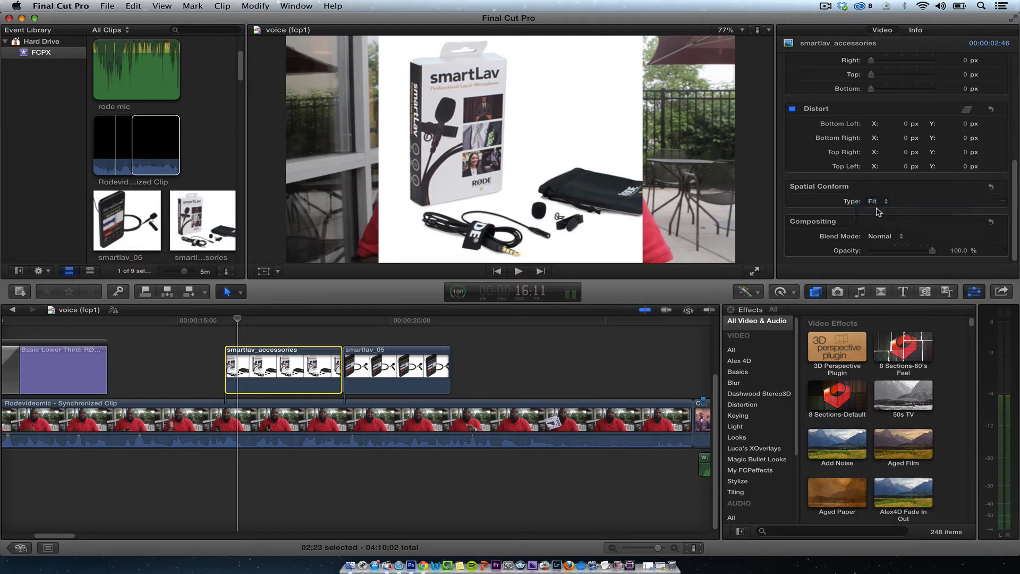
click(269, 320)
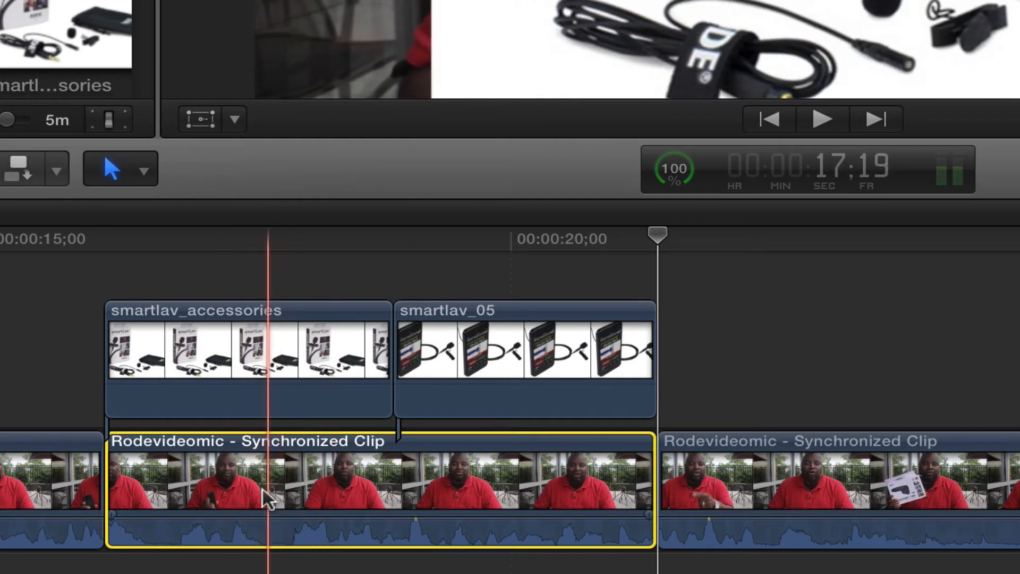
- Detach Audio from the middle Rodevideomic clip segment
right_click(266, 495)
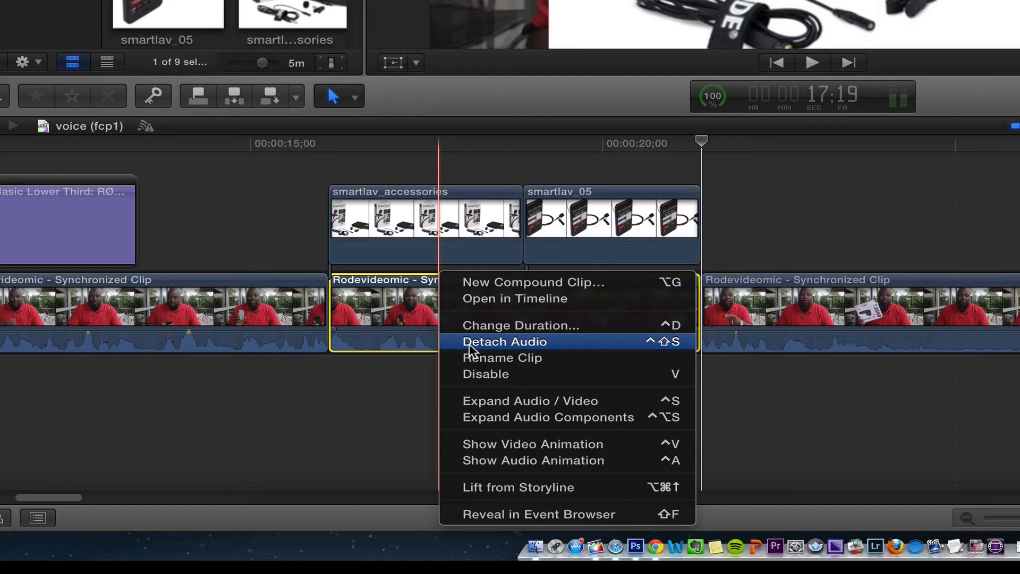
click(504, 342)
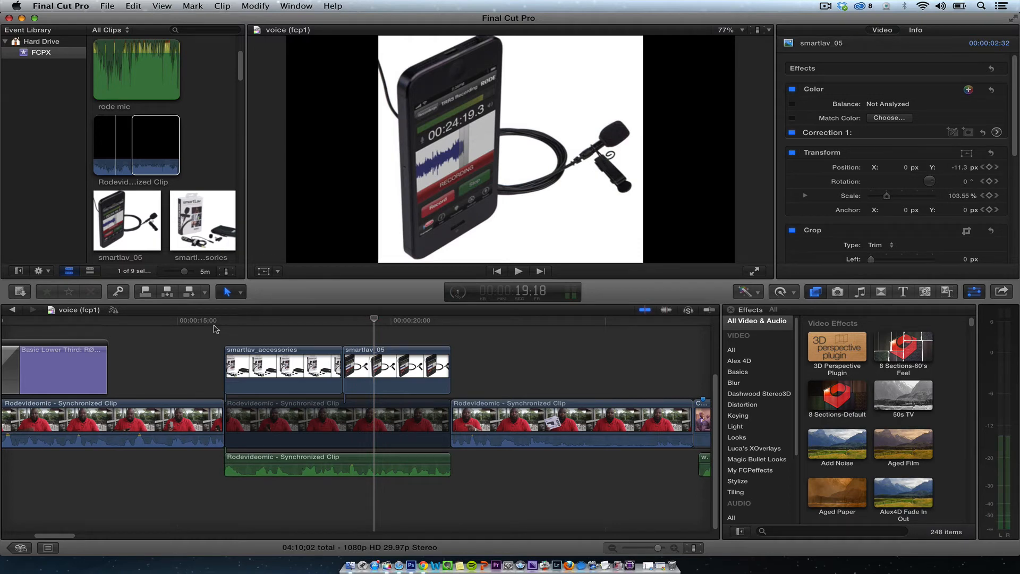
- Skim the accessories and phone photos over black, then check the presenter reappears
click(316, 319)
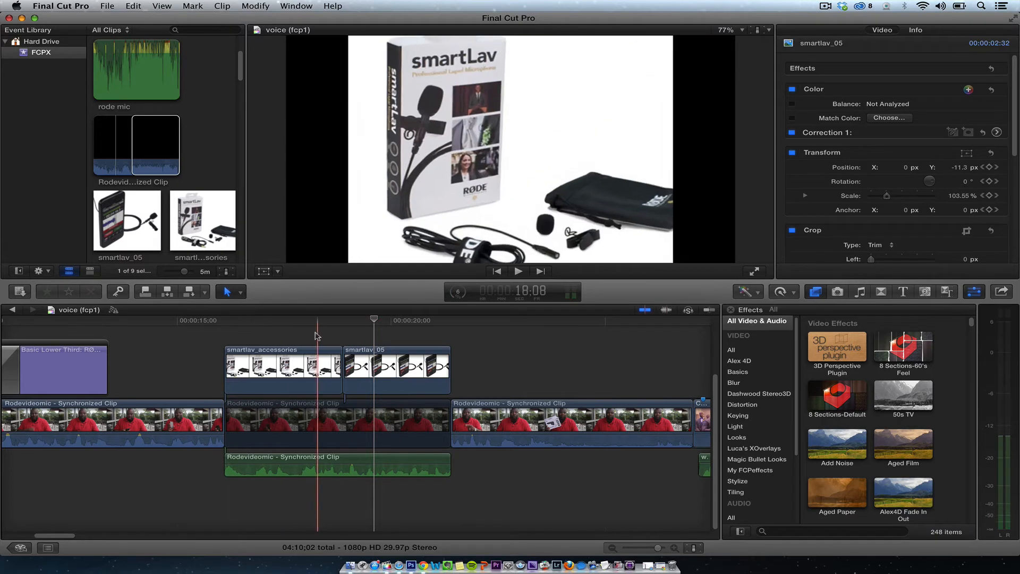
click(384, 320)
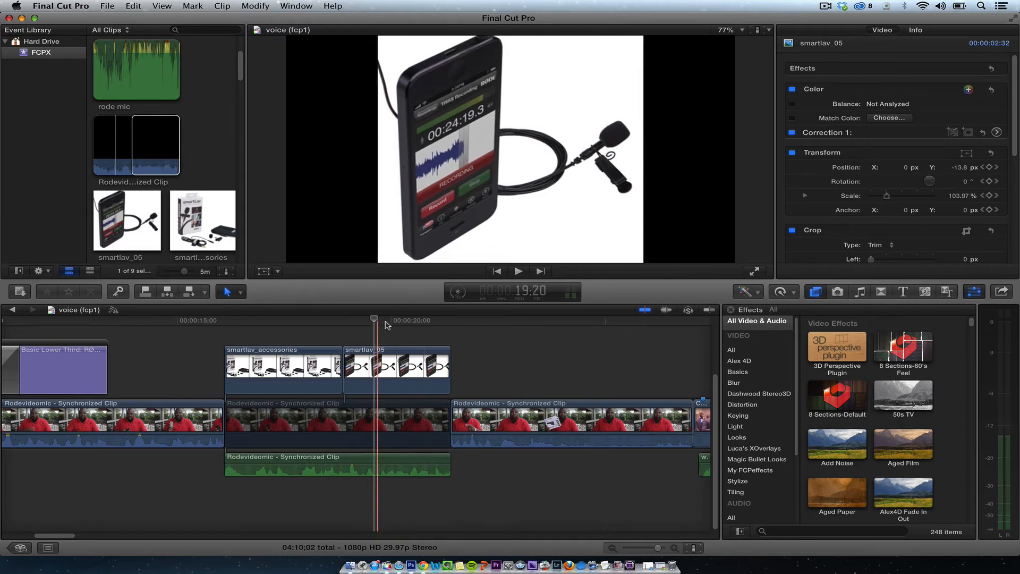
click(554, 320)
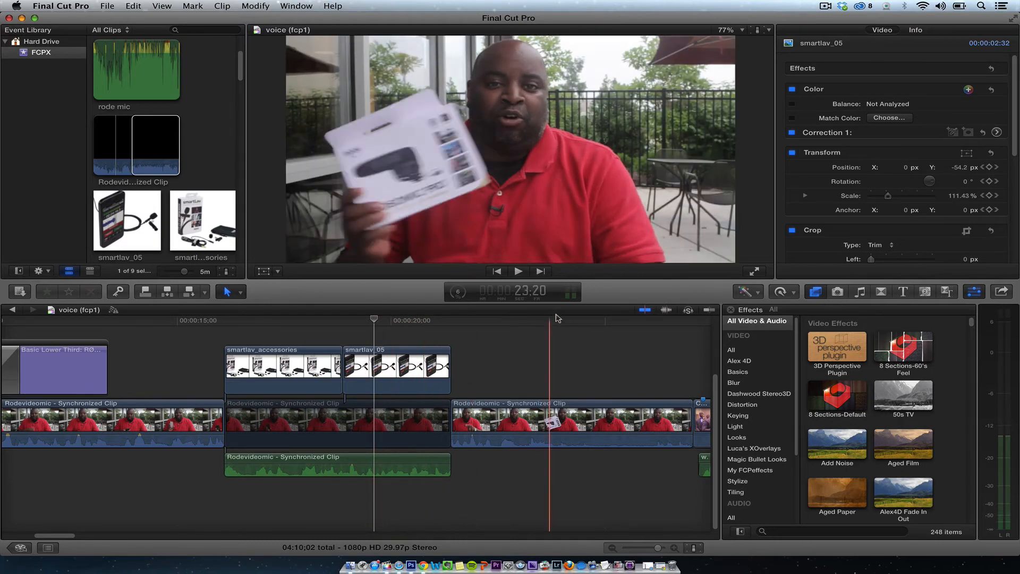